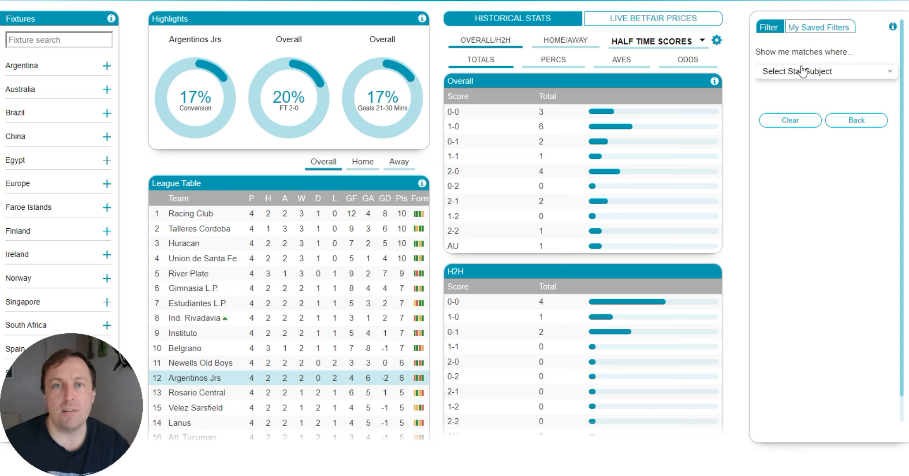
Choose Overall as the stat basis and Percentage as the stat type, then expand the stat list.
left_click(826, 71)
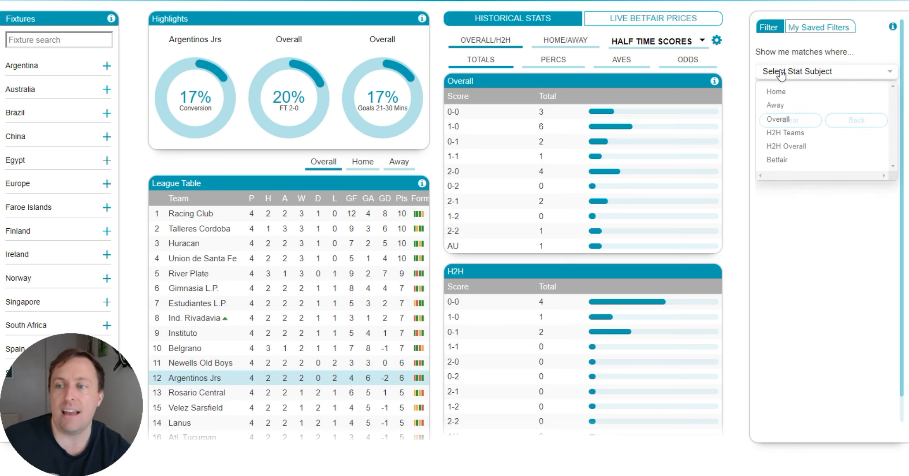
left_click(771, 119)
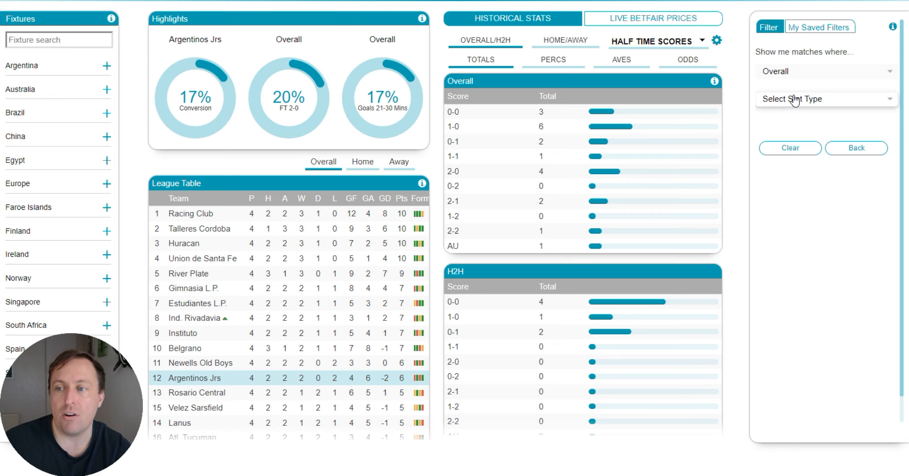
left_click(824, 99)
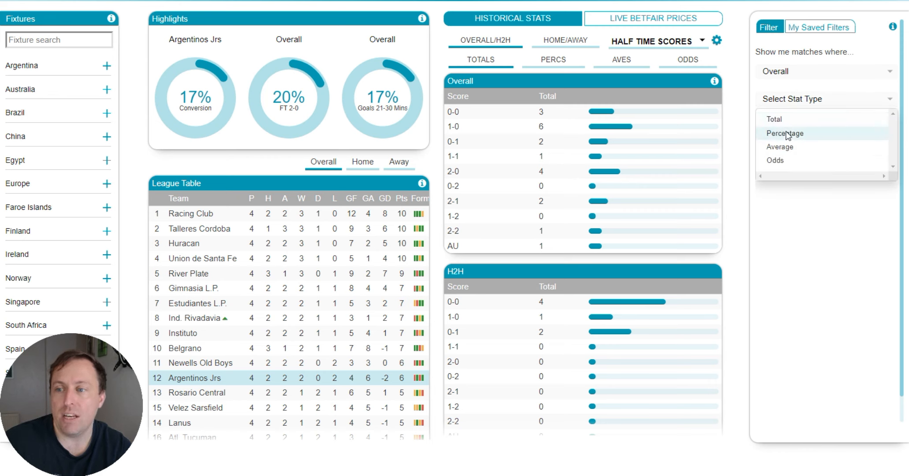
left_click(784, 134)
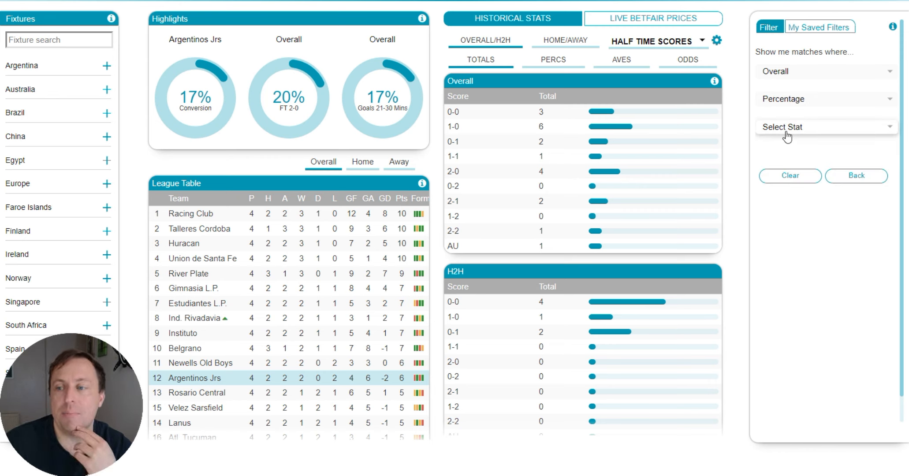
left_click(823, 127)
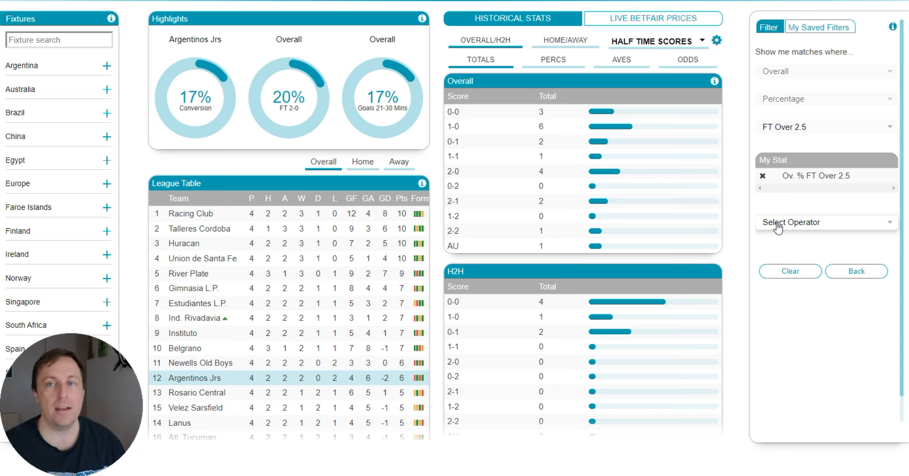
Add the criterion overall FT Over 2.5 % greater than or equal to 55.
left_click(824, 222)
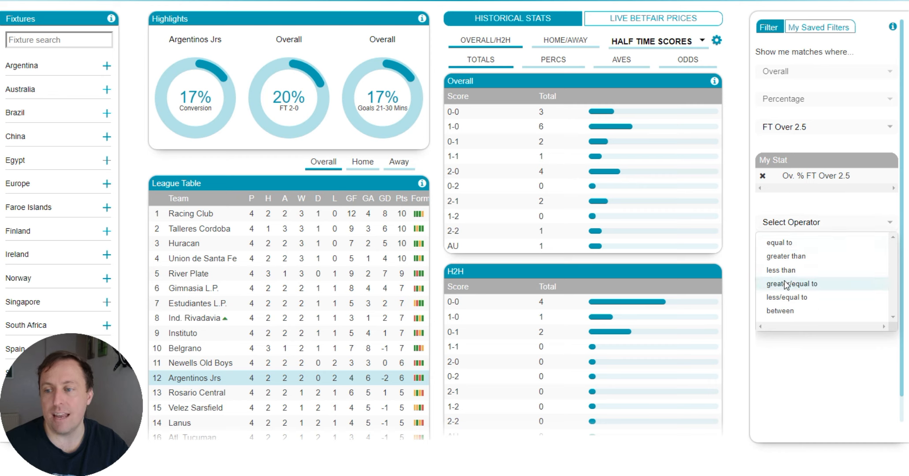
left_click(793, 283)
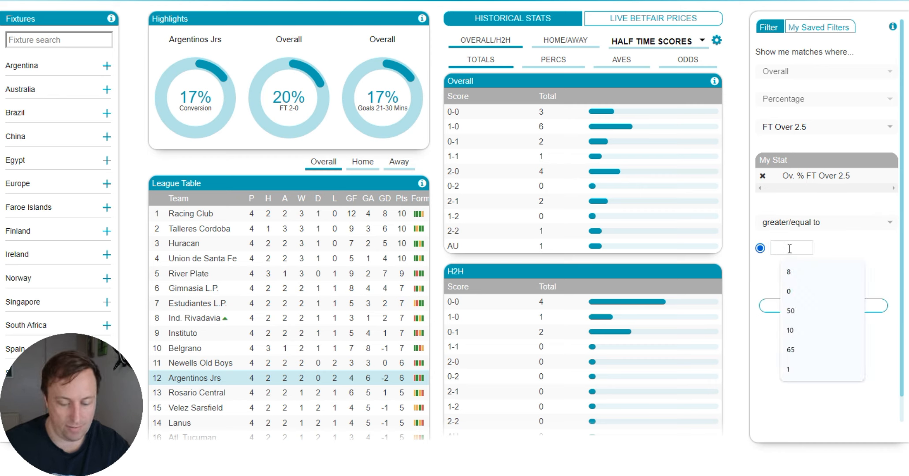
type("55")
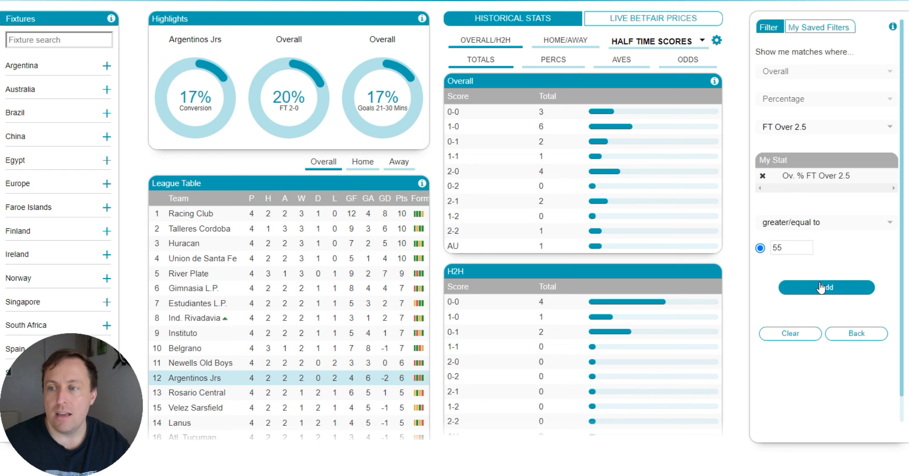
left_click(826, 288)
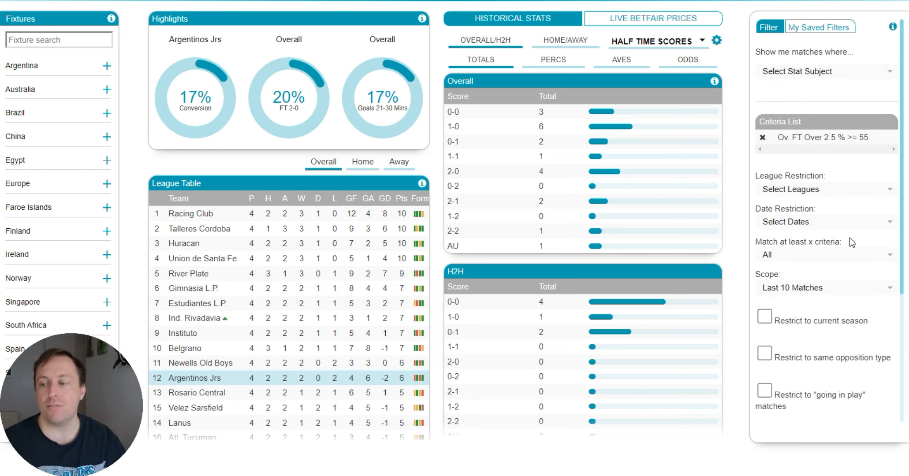
Search 'Over', load the saved 'Over 2.5 Goals' filter and open it for editing.
scroll("down", 3)
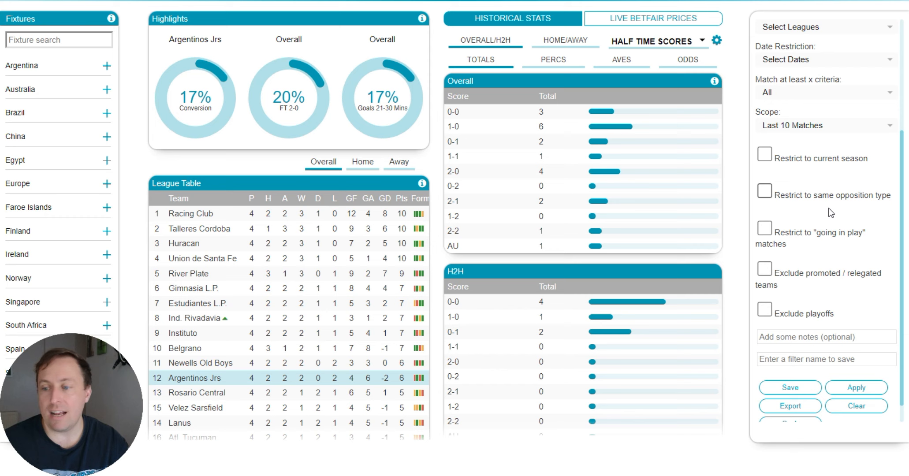
left_click(823, 336)
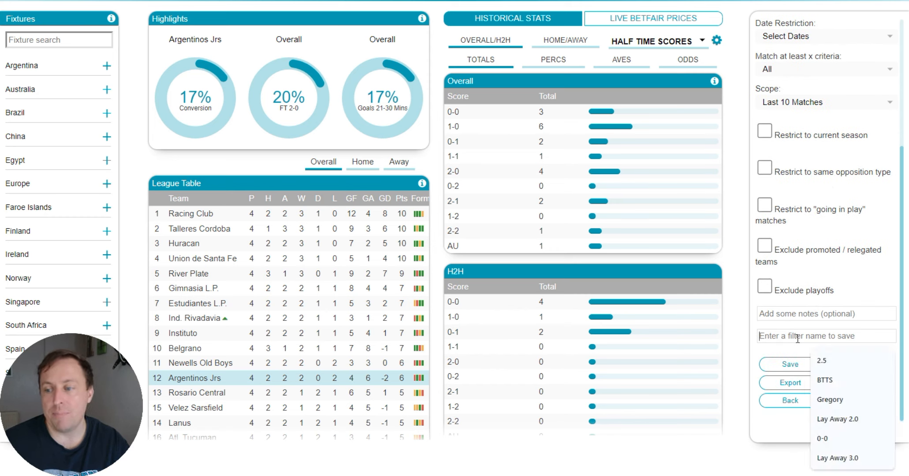
type("Over 2.5 Goals")
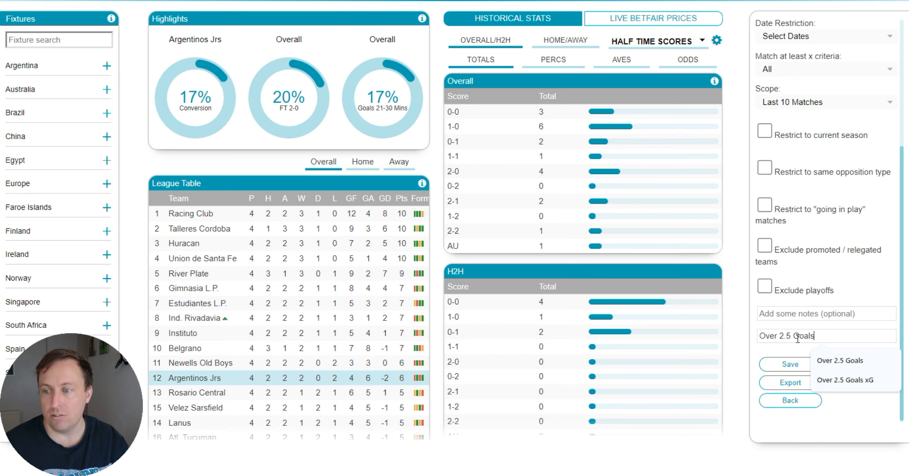
left_click(790, 365)
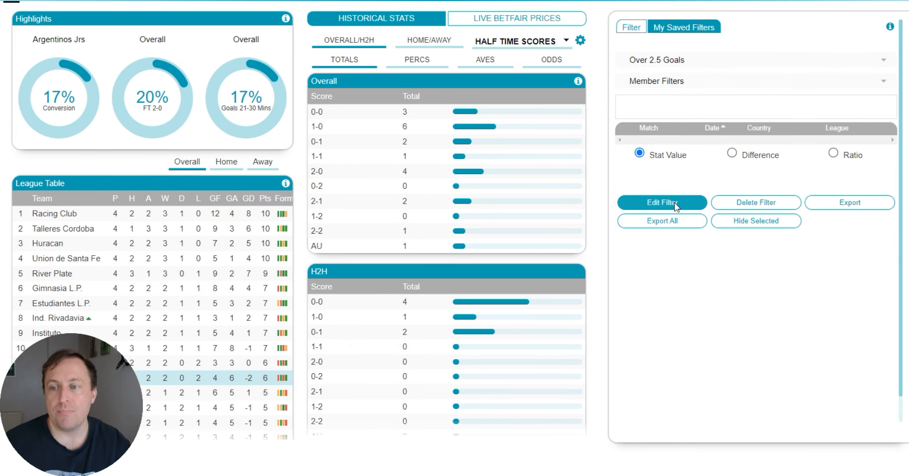
left_click(661, 202)
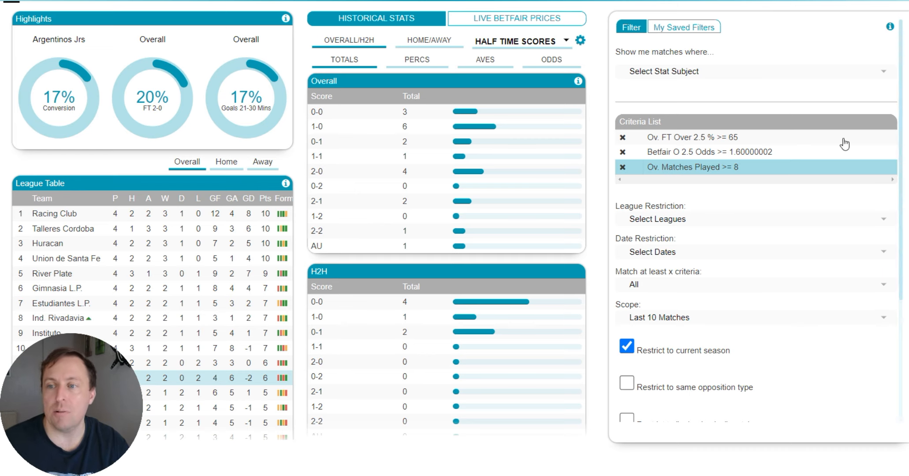
Load the FT Over 2.5 % criterion, then the Betfair O 2.5 odds criterion (≥1.60000002).
left_click(692, 137)
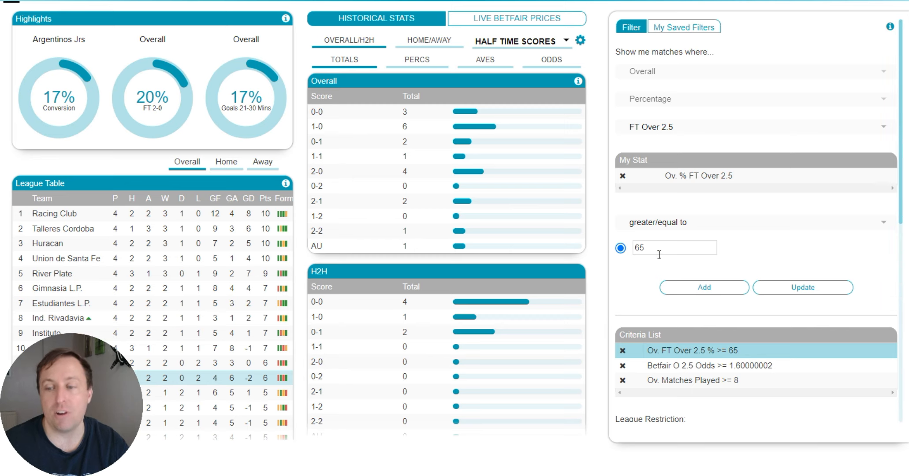
mouse_move(740, 254)
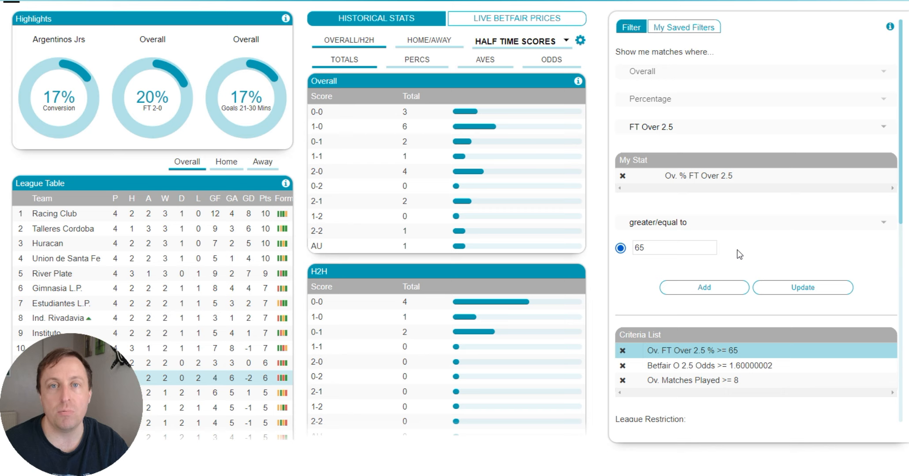
scroll("down", 3)
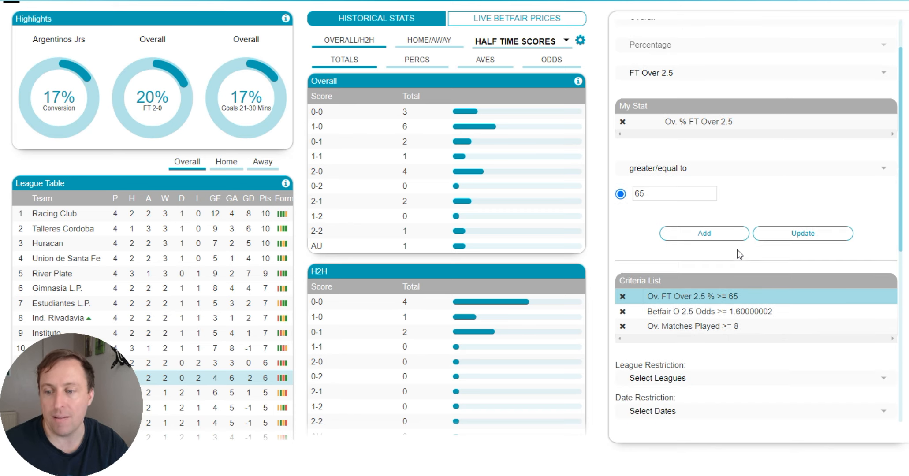
left_click(709, 311)
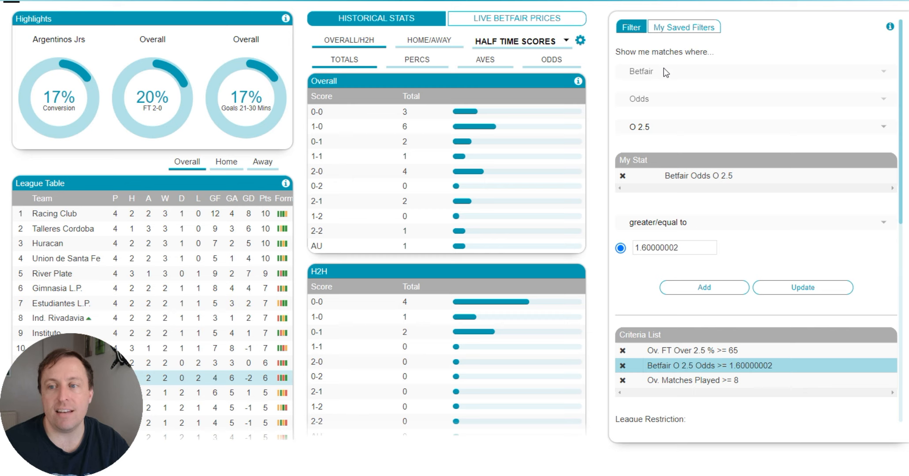
mouse_move(641, 79)
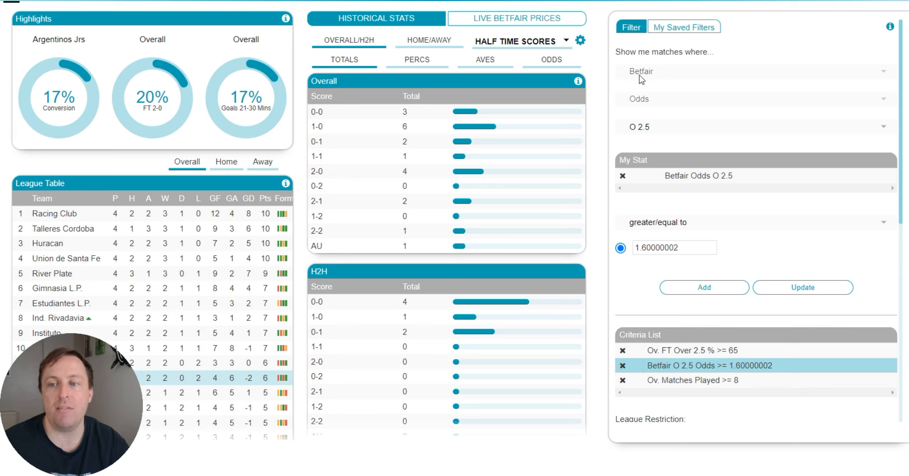
mouse_move(657, 142)
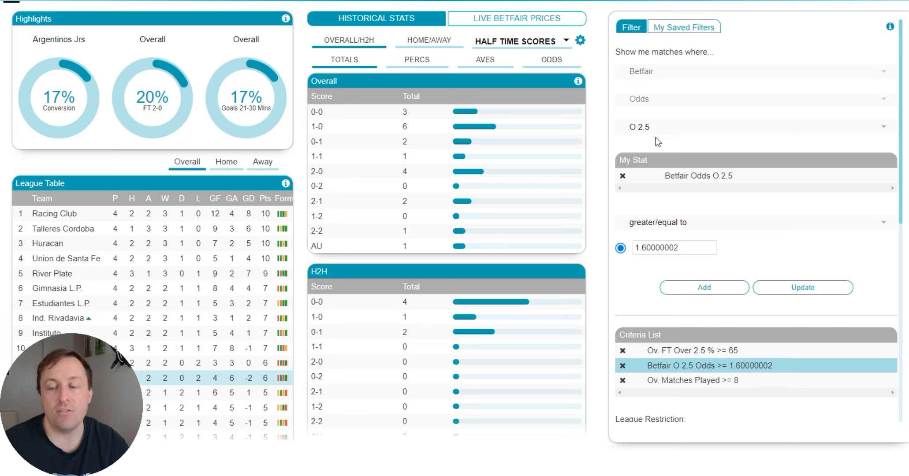
mouse_move(664, 232)
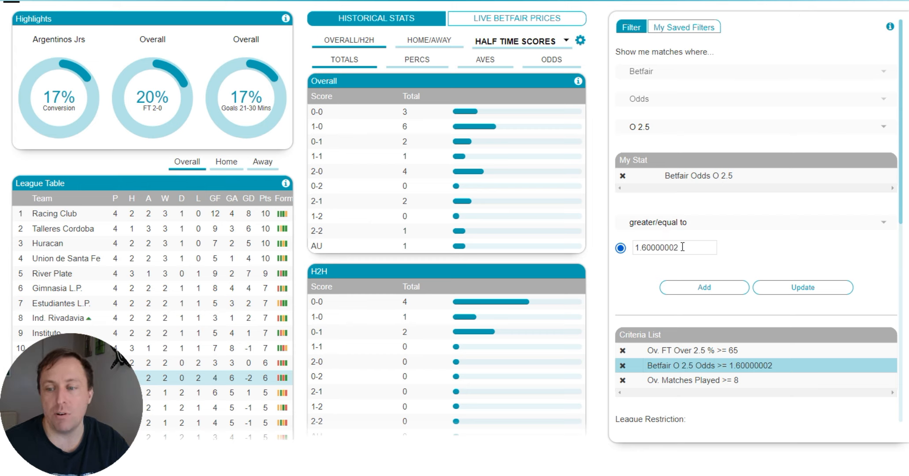
Clear the Betfair odds threshold and enter the new value 1.599.
left_click(704, 287)
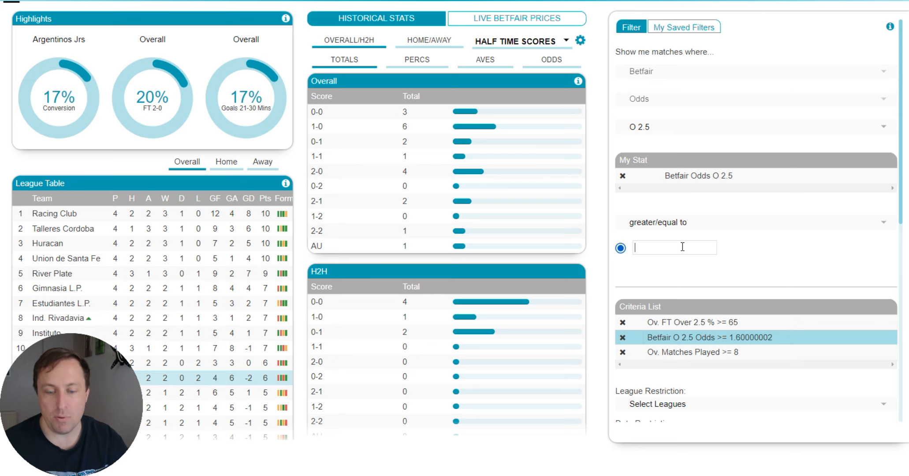
type("1.99")
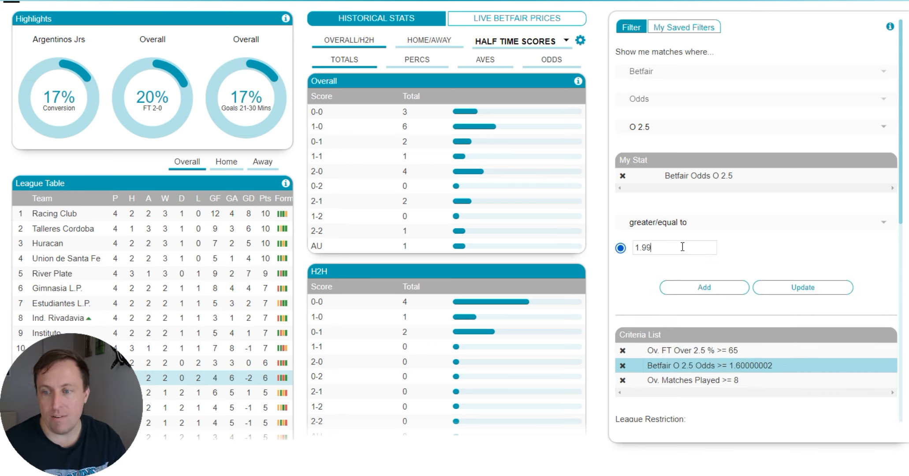
type("1.59")
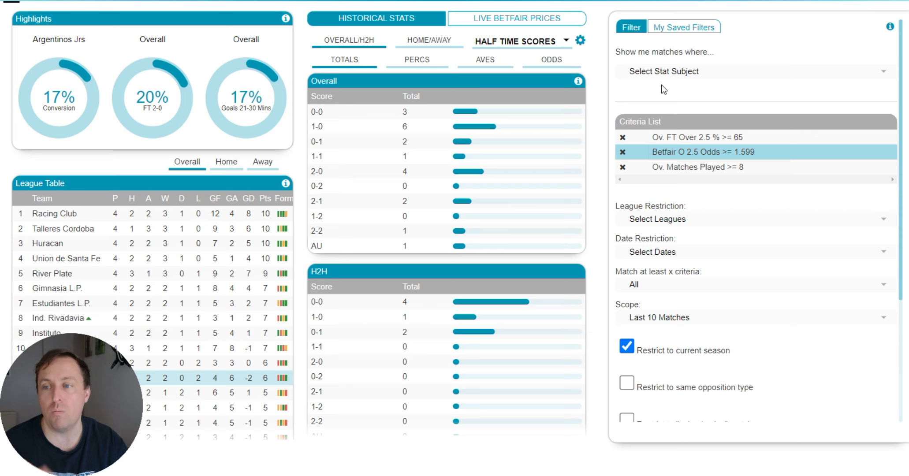
mouse_move(835, 5)
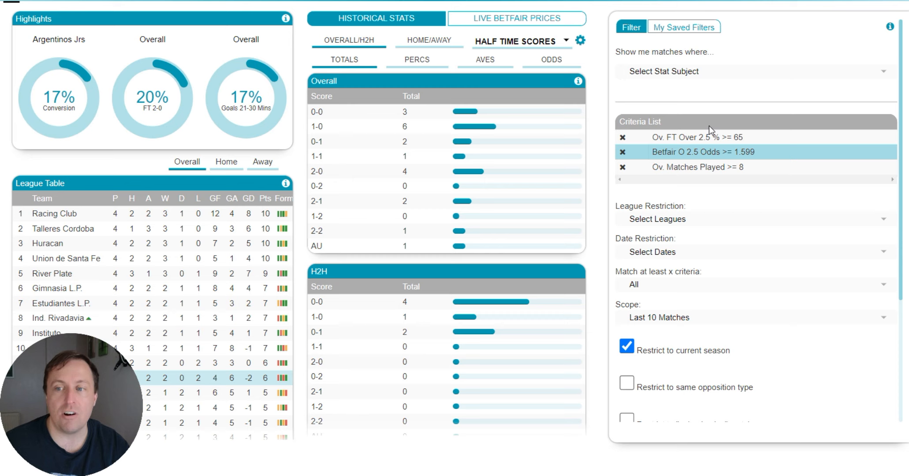
mouse_move(689, 167)
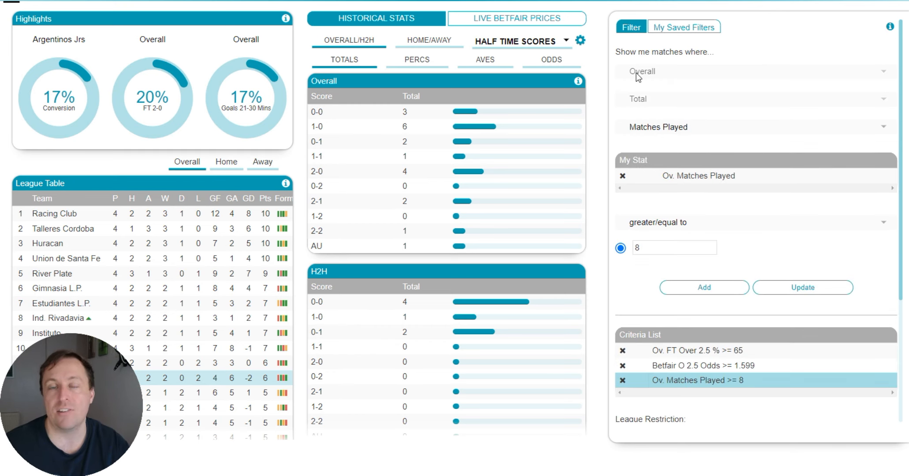
mouse_move(674, 123)
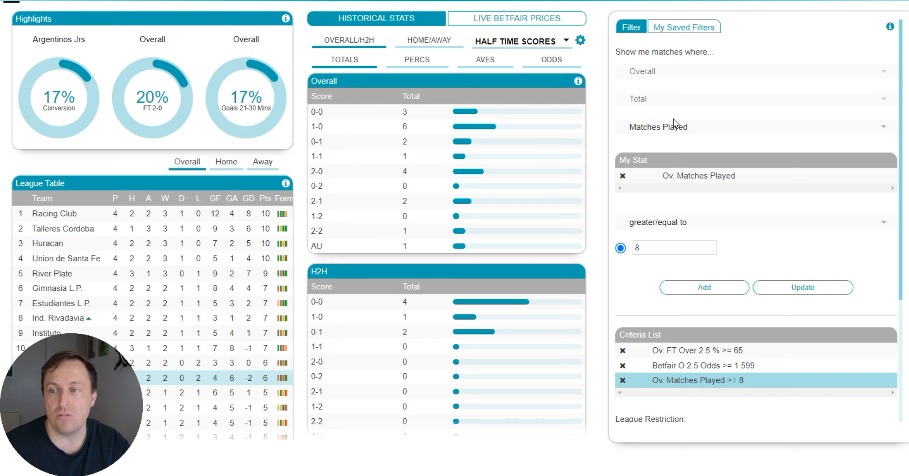
mouse_move(679, 195)
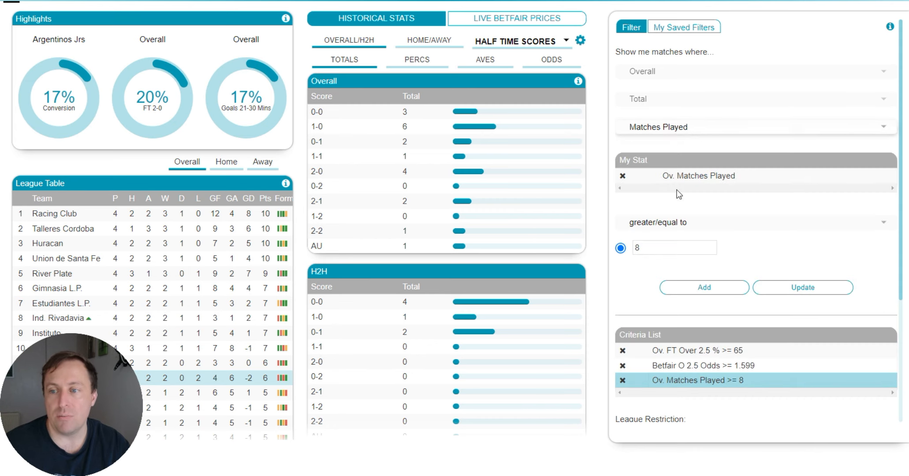
Close the My Stat builder, leaving three criteria including Matches Played ≥ 8.
left_click(675, 248)
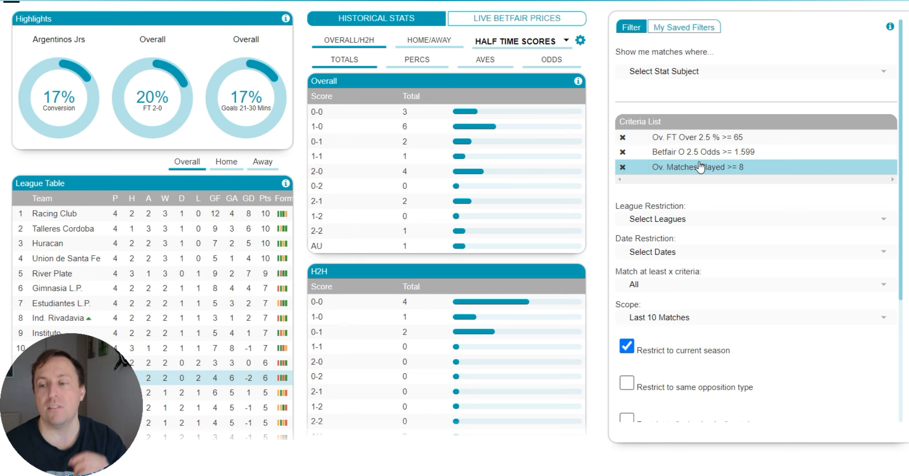
Scroll the filter panel to the current-season and exclude-playoffs options.
scroll("down", 3)
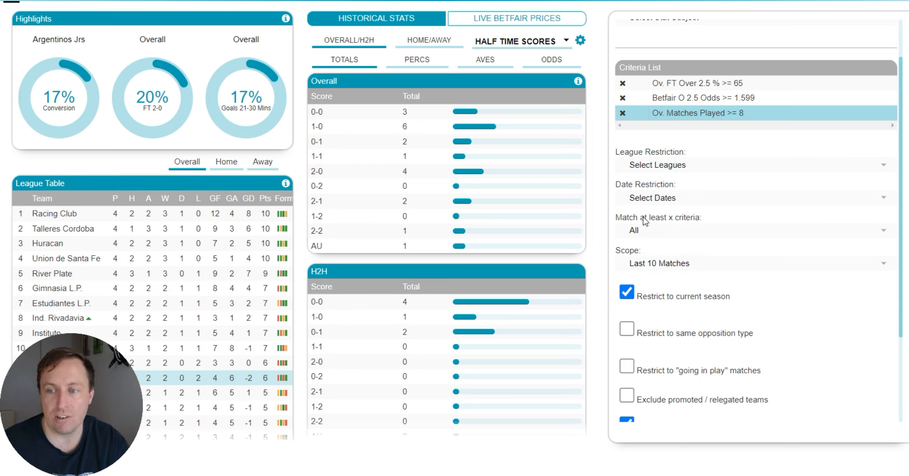
mouse_move(668, 281)
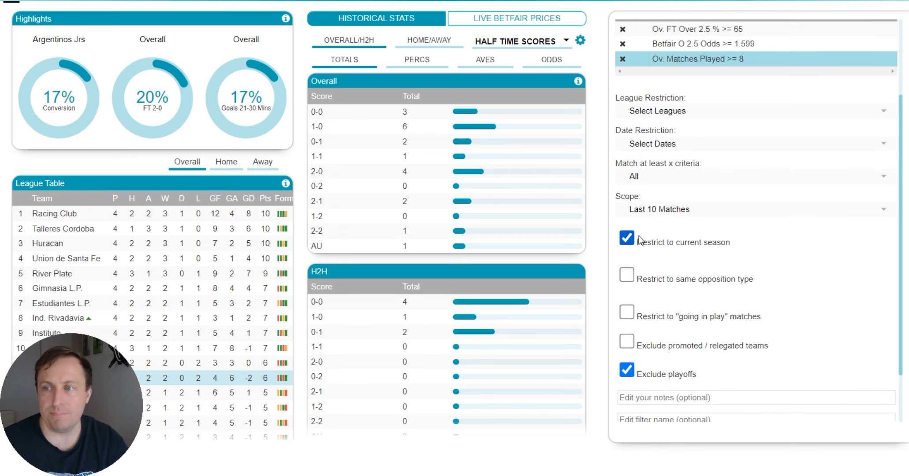
scroll("down", 3)
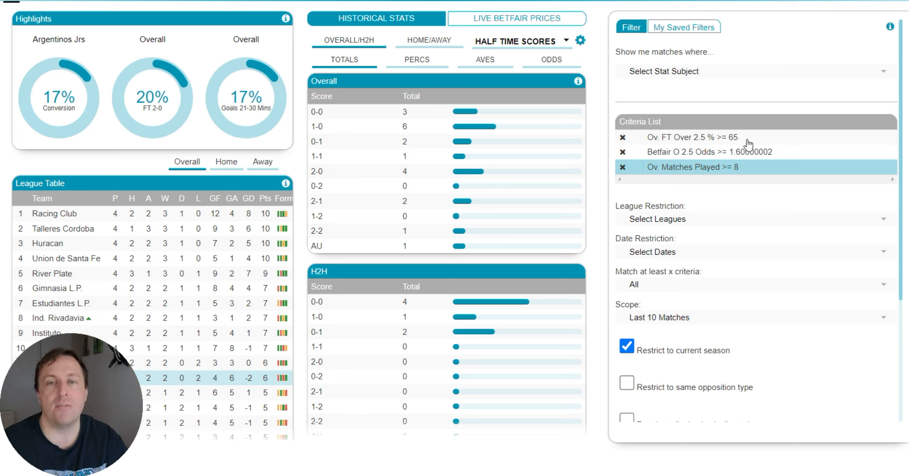
mouse_move(464, 124)
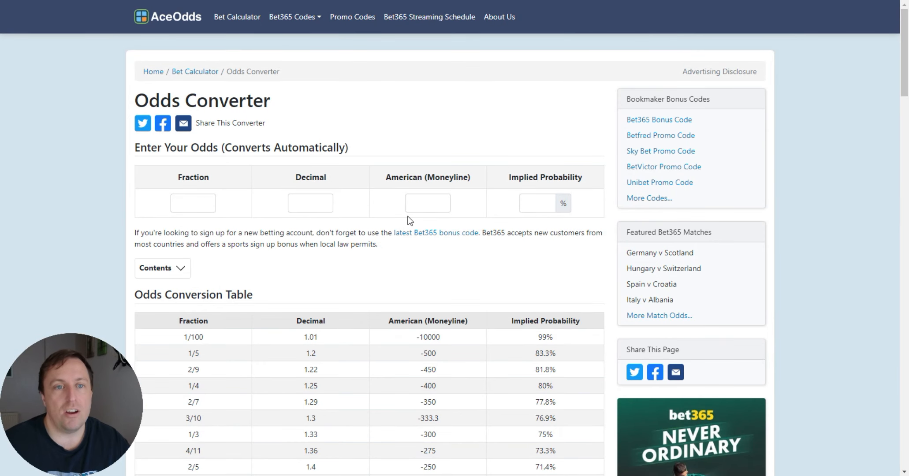
scroll("down", 3)
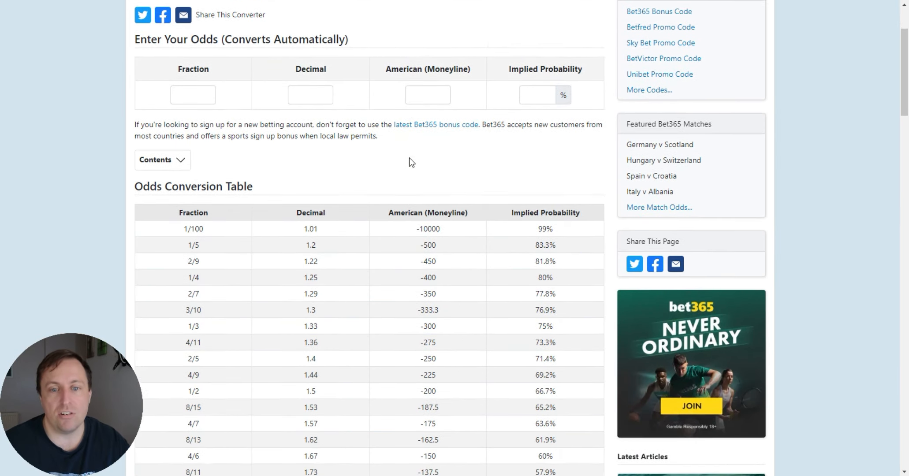
scroll("down", 3)
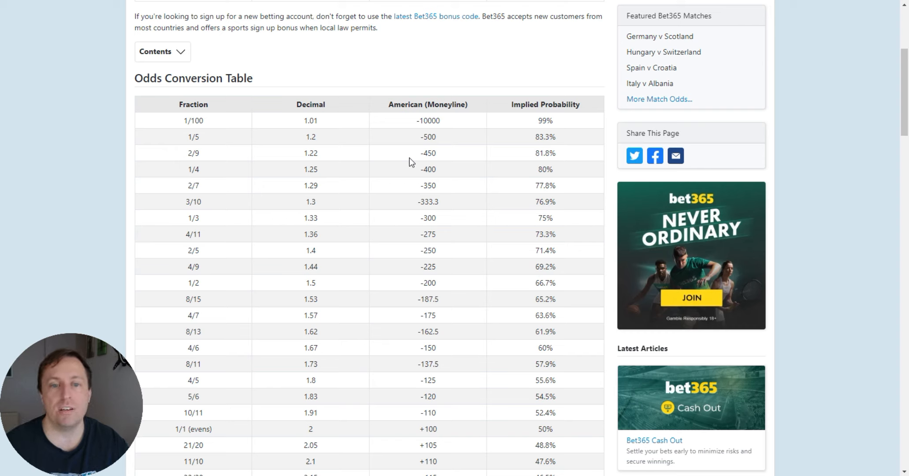
mouse_move(322, 123)
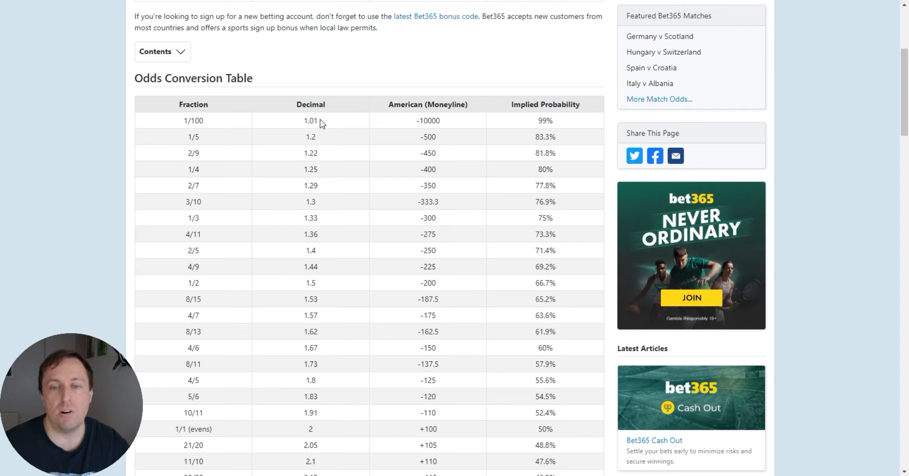
double_click(311, 105)
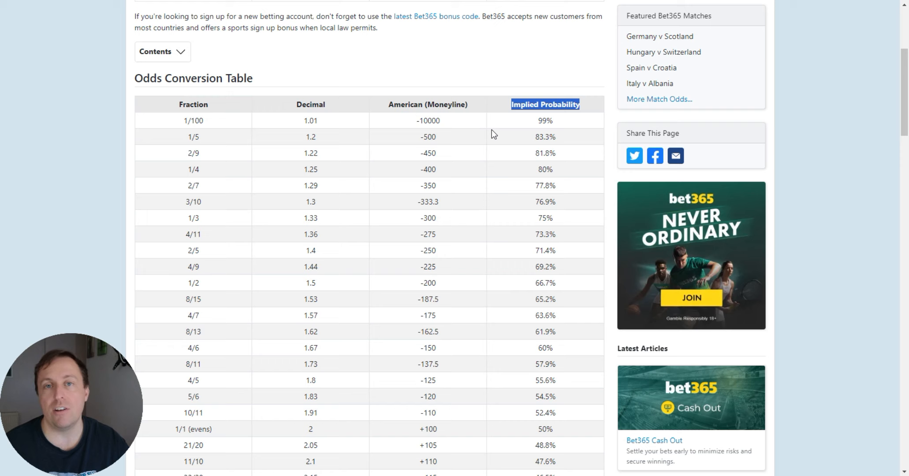
mouse_move(346, 211)
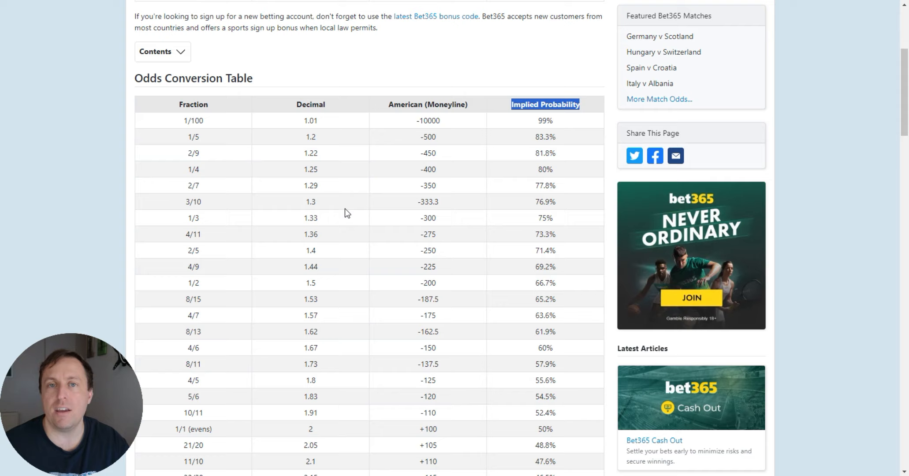
scroll("down", 3)
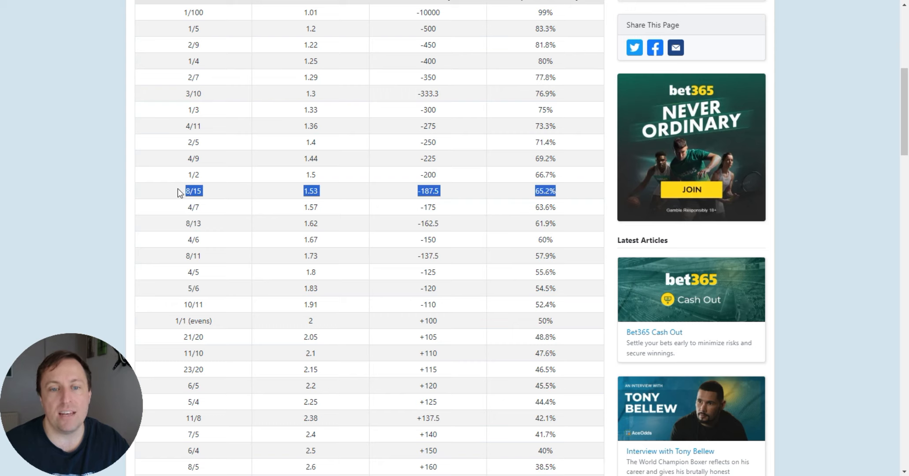
mouse_move(415, 220)
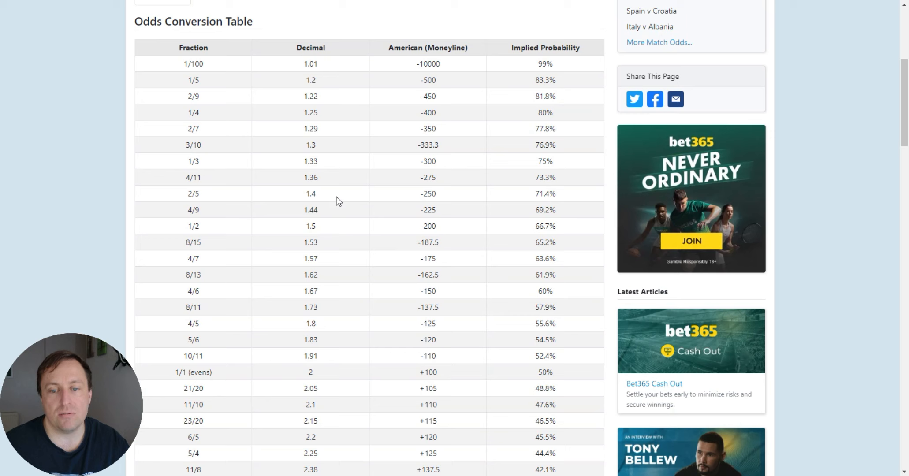
double_click(311, 245)
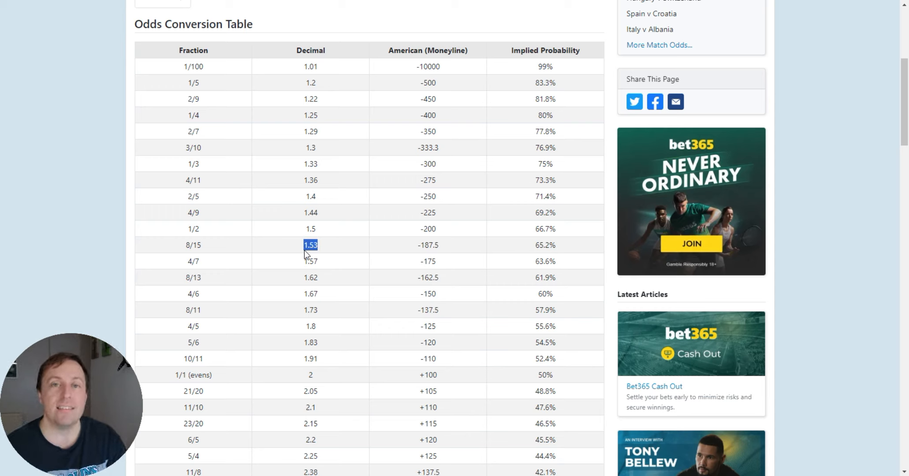
mouse_move(307, 257)
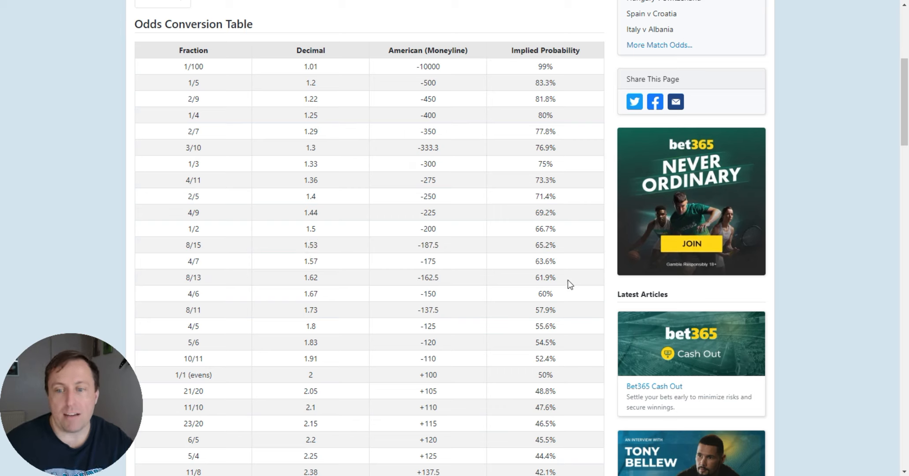
Double-click the decimal odds values around 1.53–1.62 in the AceOdds table.
double_click(546, 277)
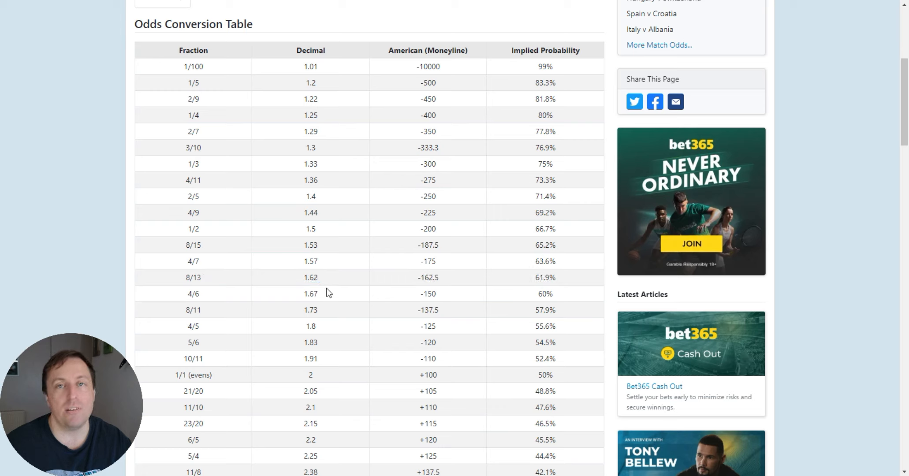
mouse_move(298, 283)
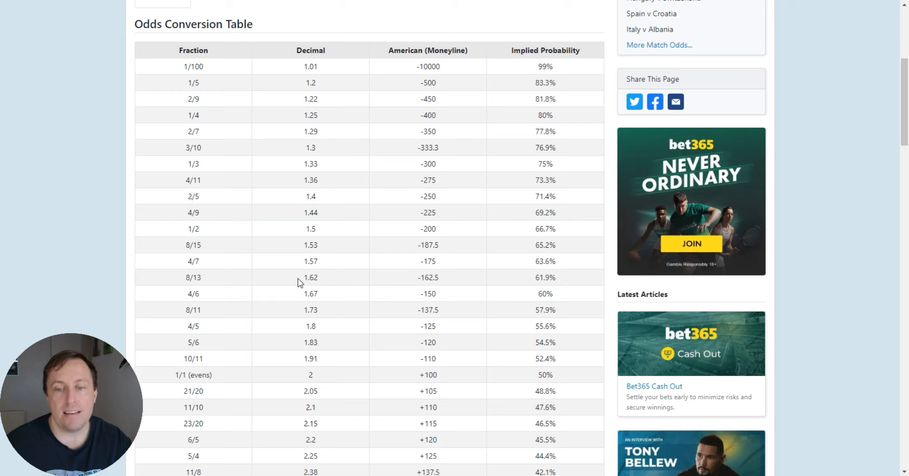
mouse_move(541, 289)
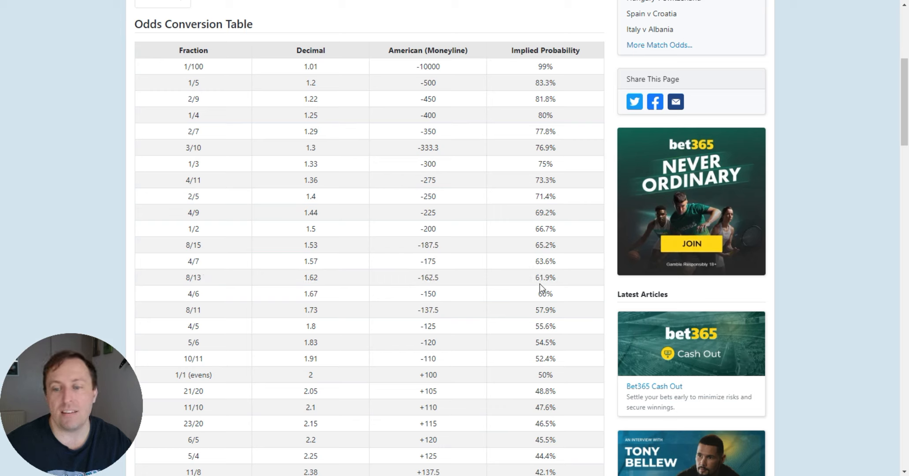
double_click(544, 277)
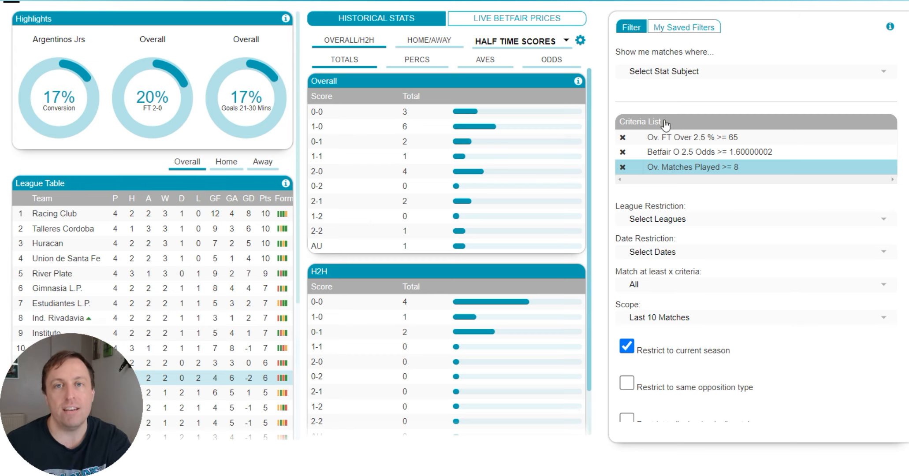
mouse_move(679, 201)
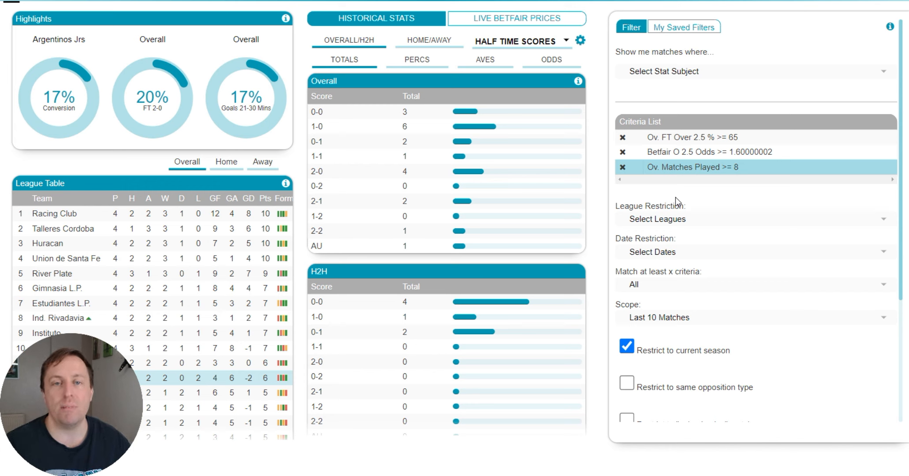
mouse_move(619, 97)
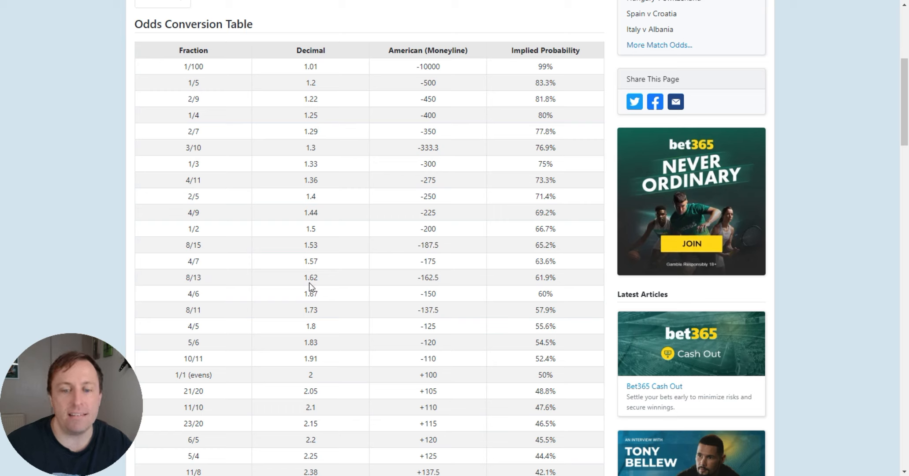
mouse_move(307, 303)
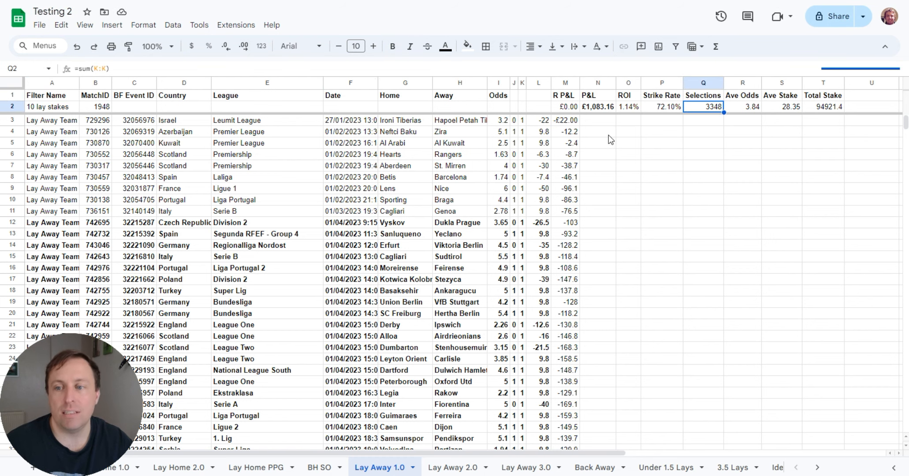
Return to the football stats filter and scroll down to the season and playoff settings.
left_click(598, 106)
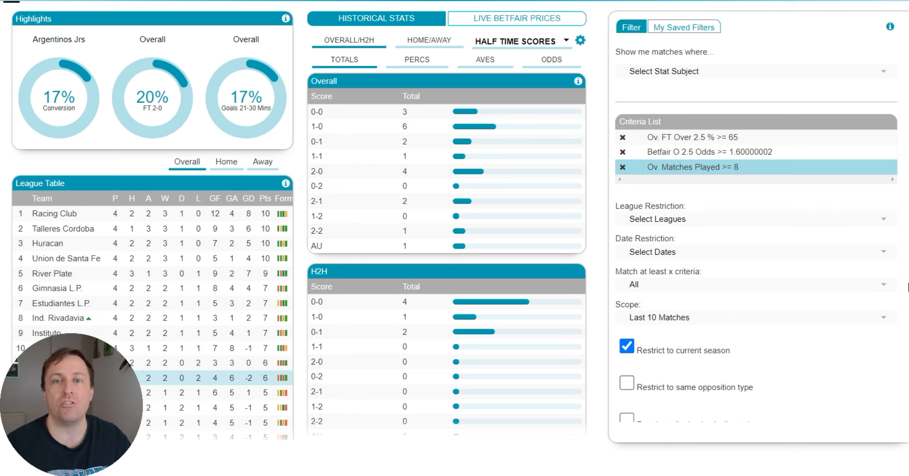
scroll("down", 3)
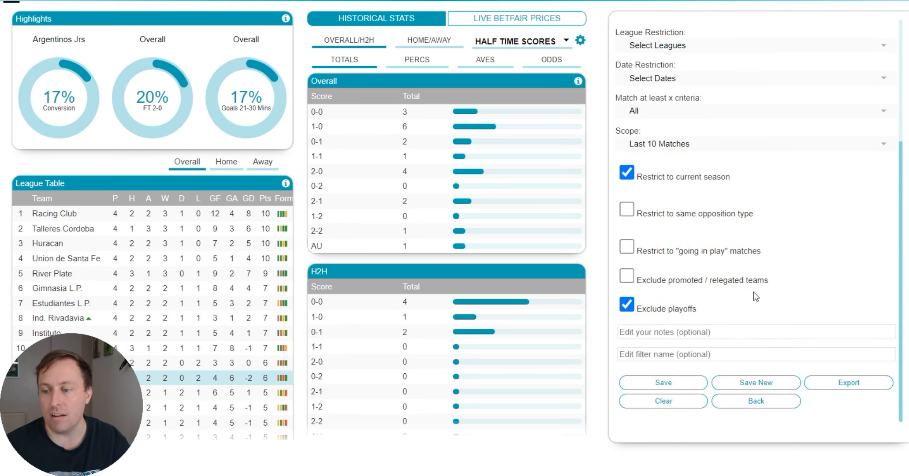